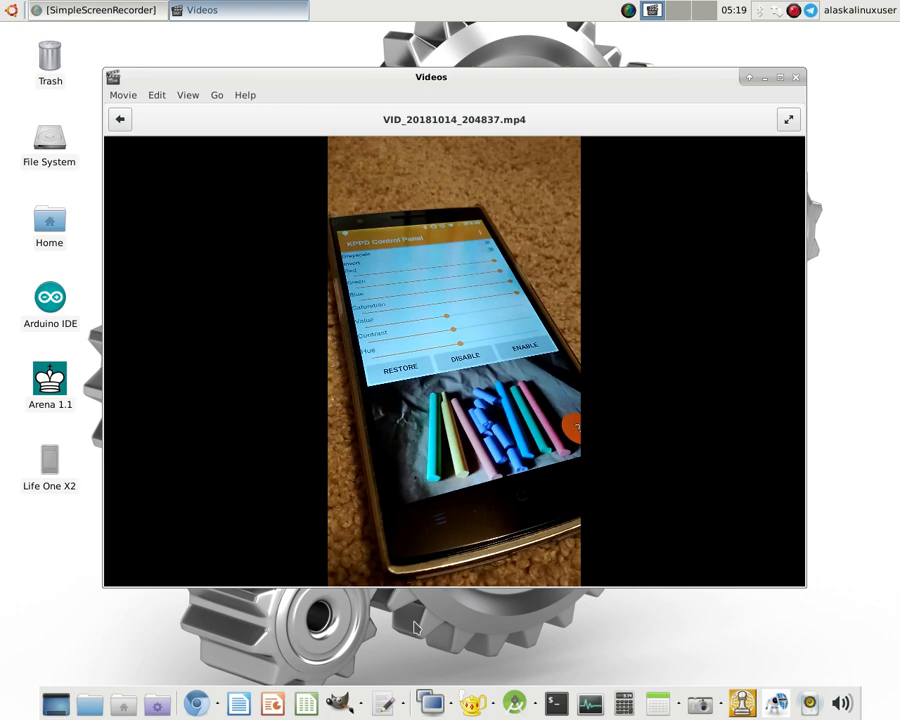
pyautogui.moveTo(216, 536)
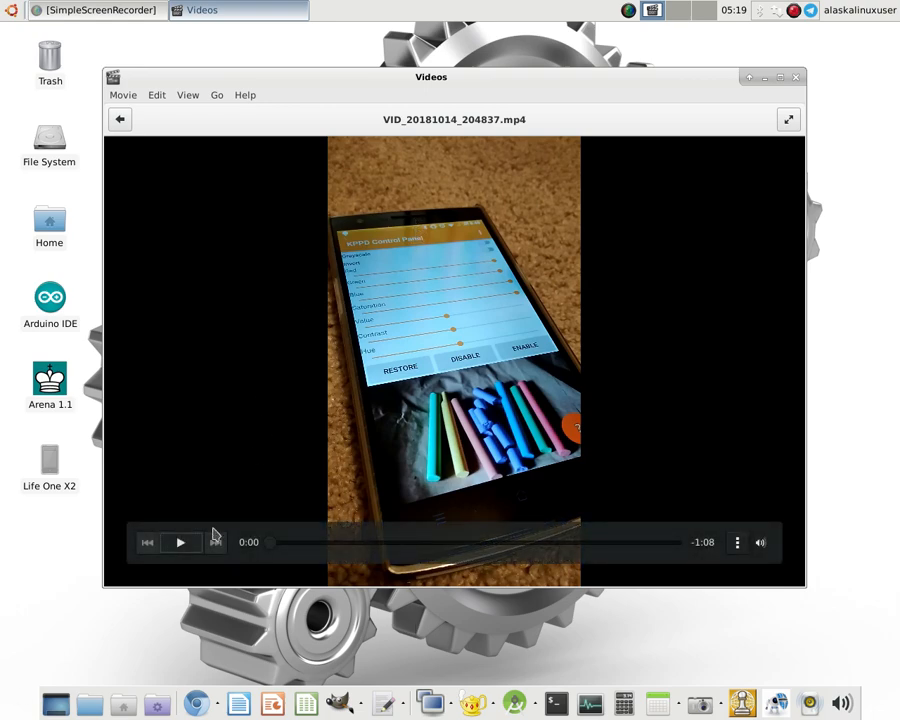
# Step: Start playback of VID_20181014_204837.mp4 from the beginning
pyautogui.click(180, 542)
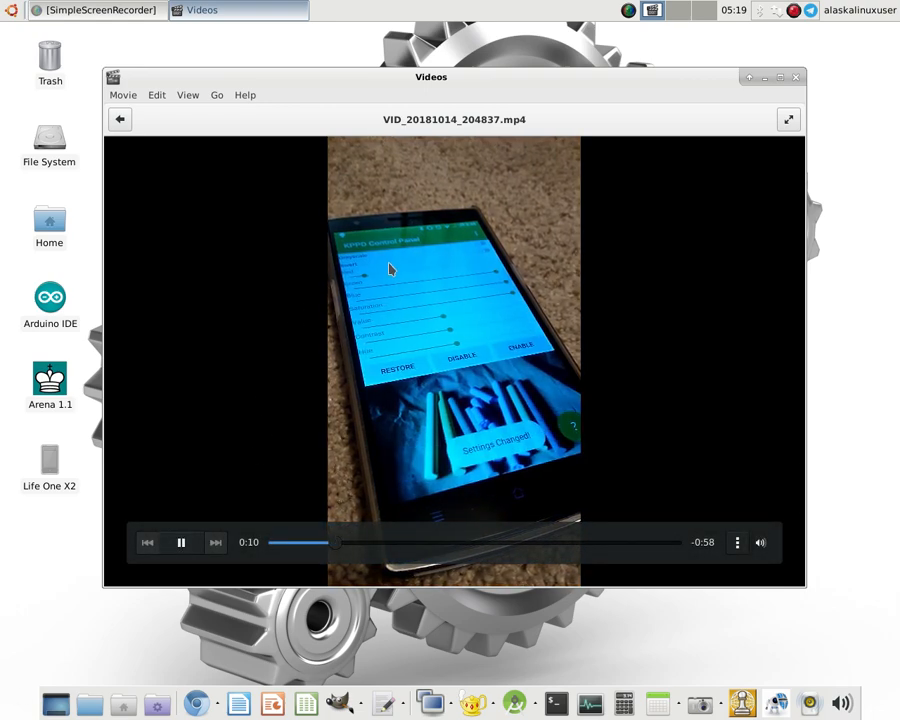